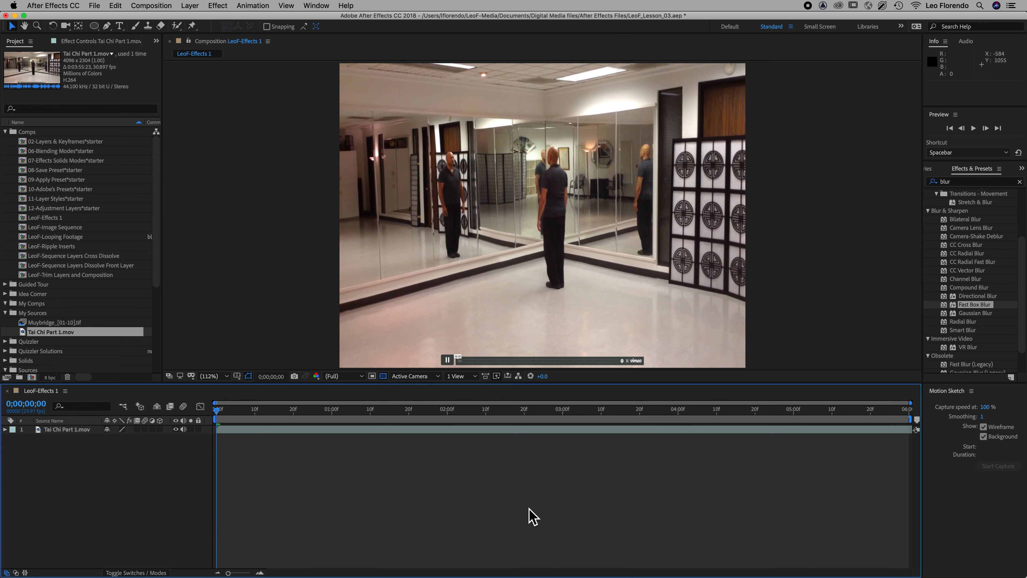
mouse_move(551, 217)
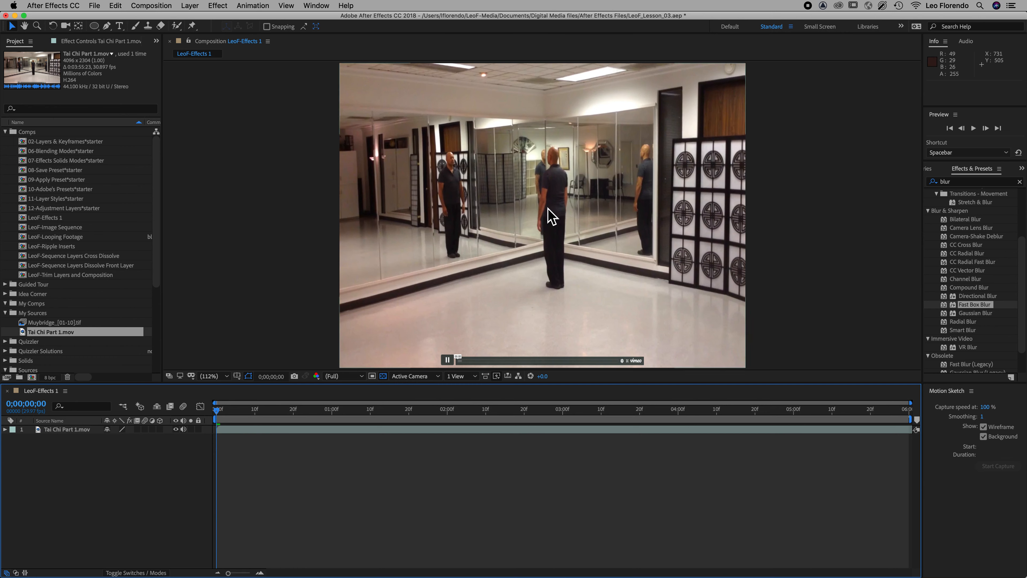
mouse_move(479, 293)
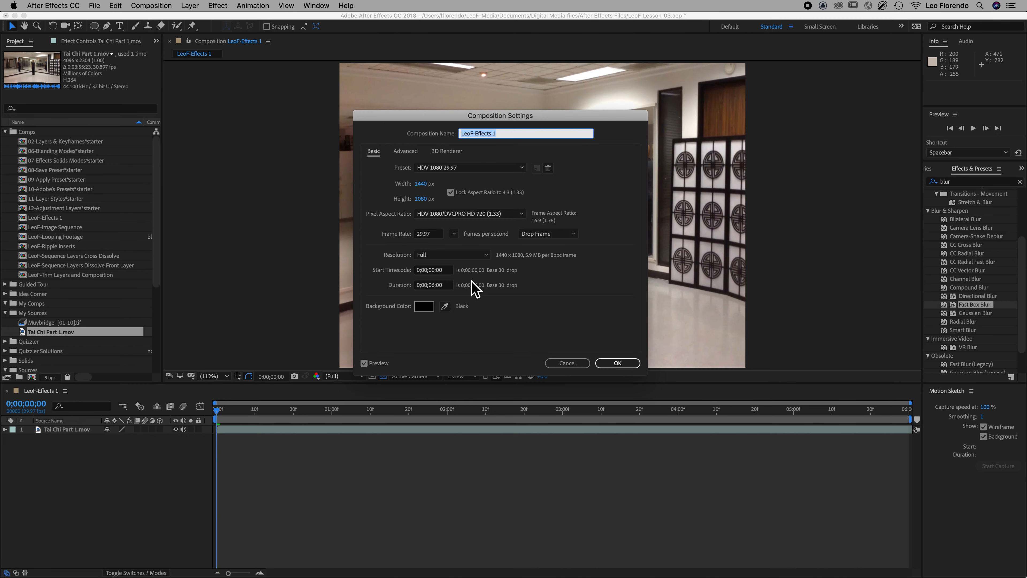
mouse_move(379, 221)
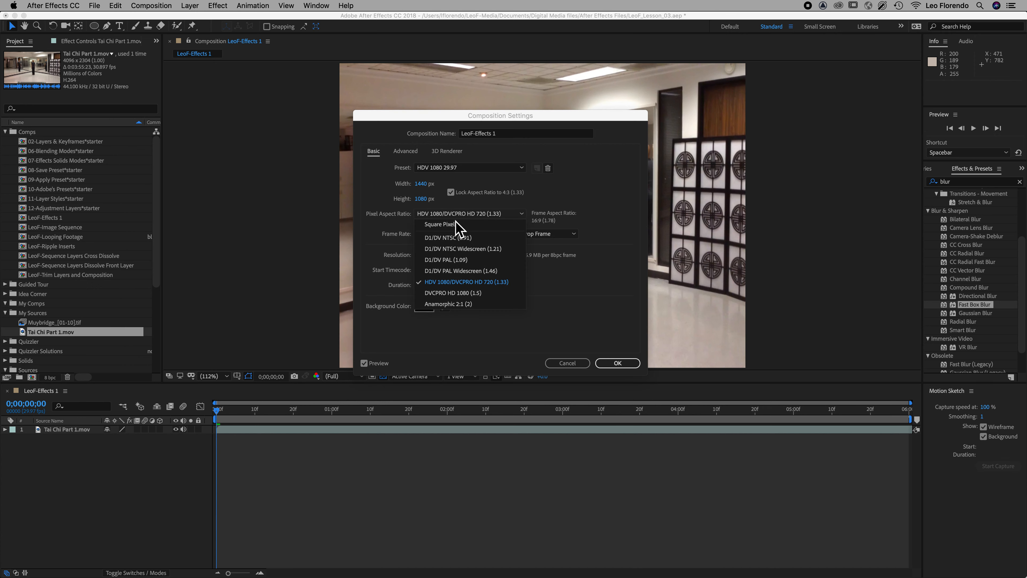
Set the composition's Pixel Aspect Ratio to Square Pixels and confirm the settings
left_click(439, 224)
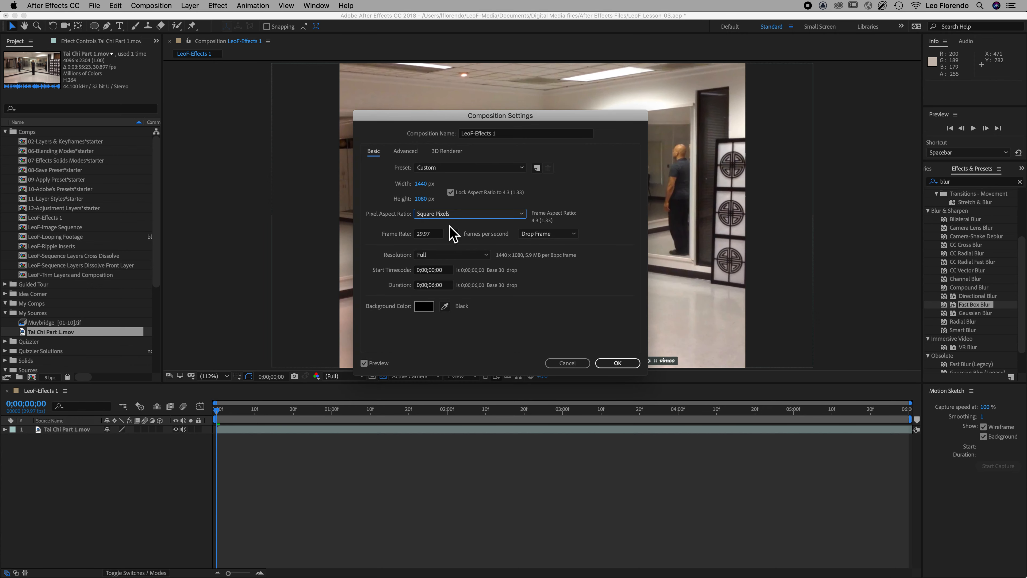
left_click(616, 362)
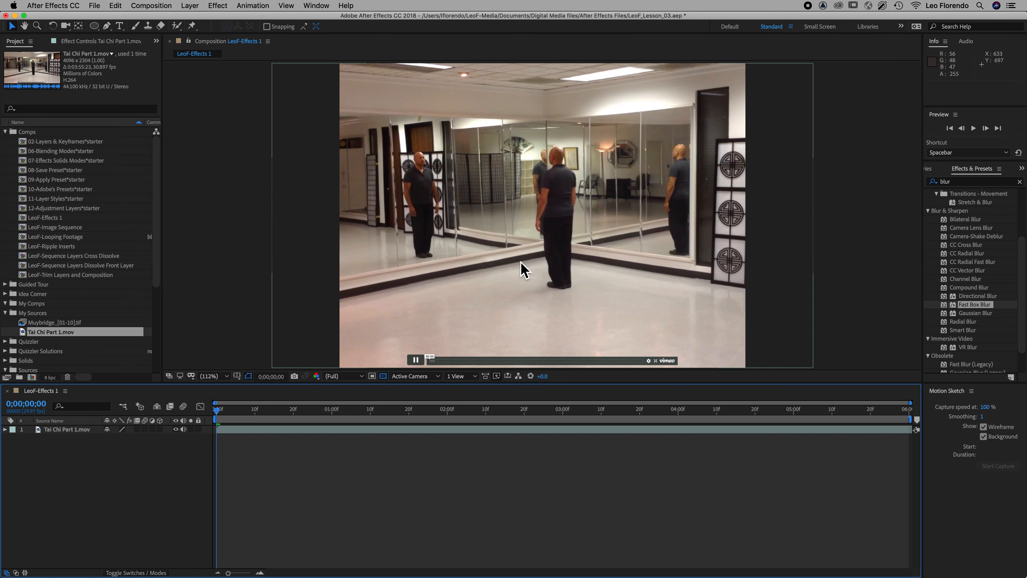
mouse_move(476, 276)
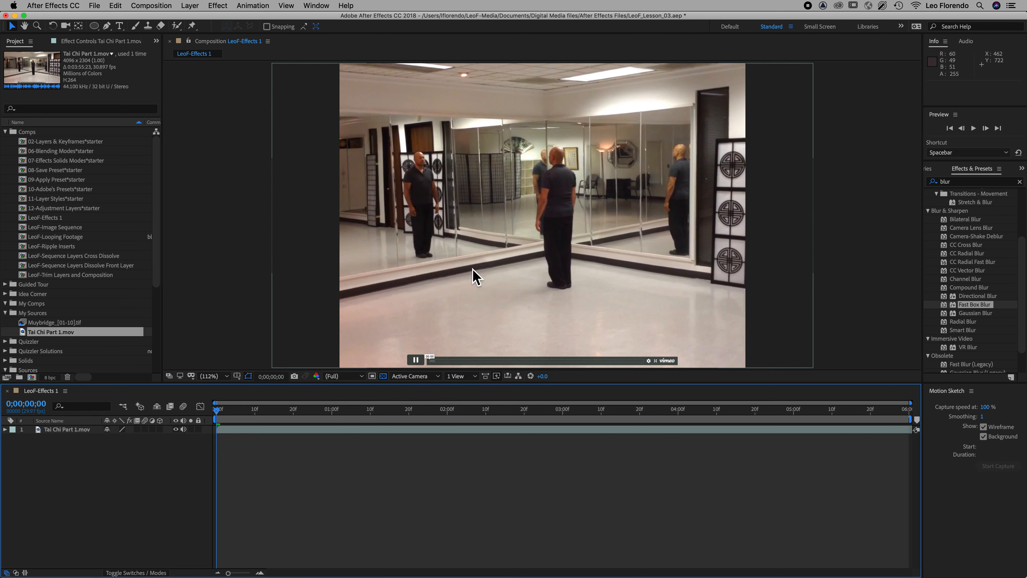
mouse_move(326, 469)
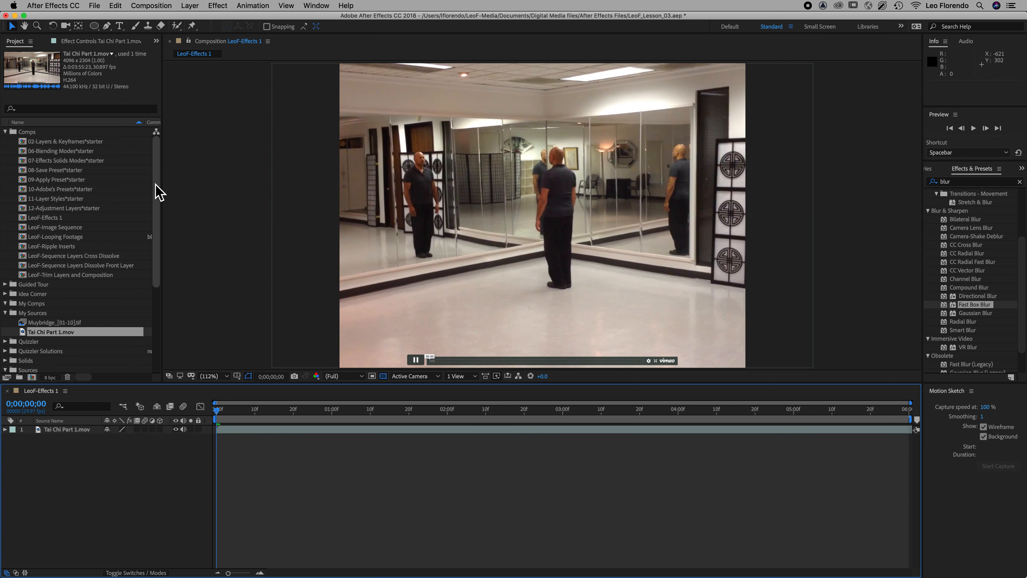
left_click(217, 6)
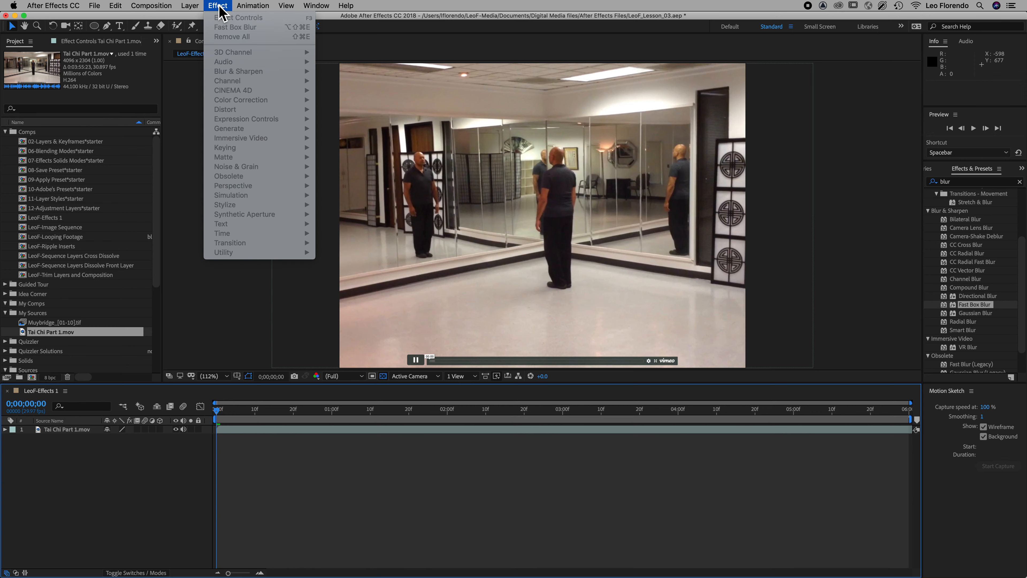
mouse_move(254, 161)
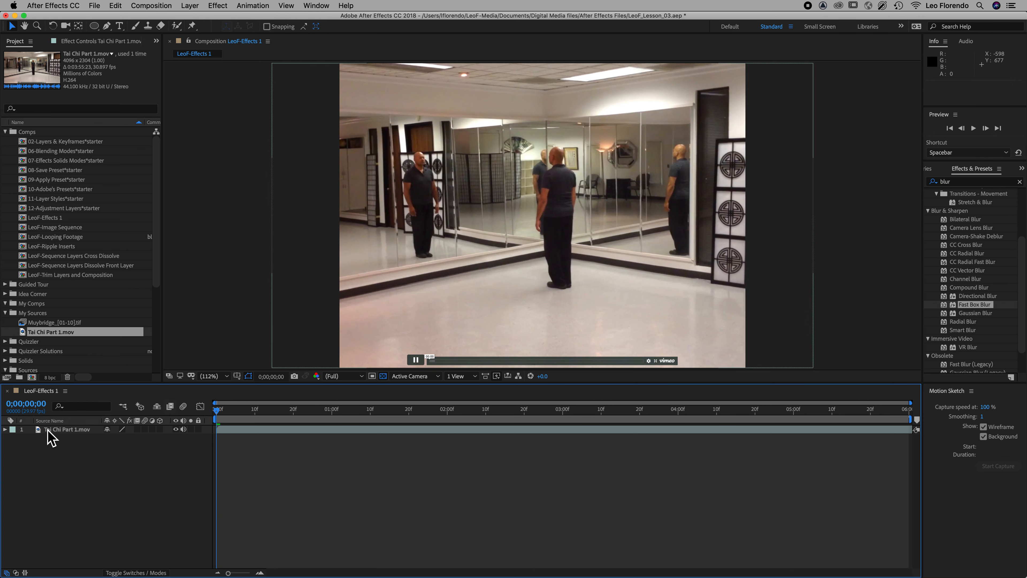
left_click(67, 429)
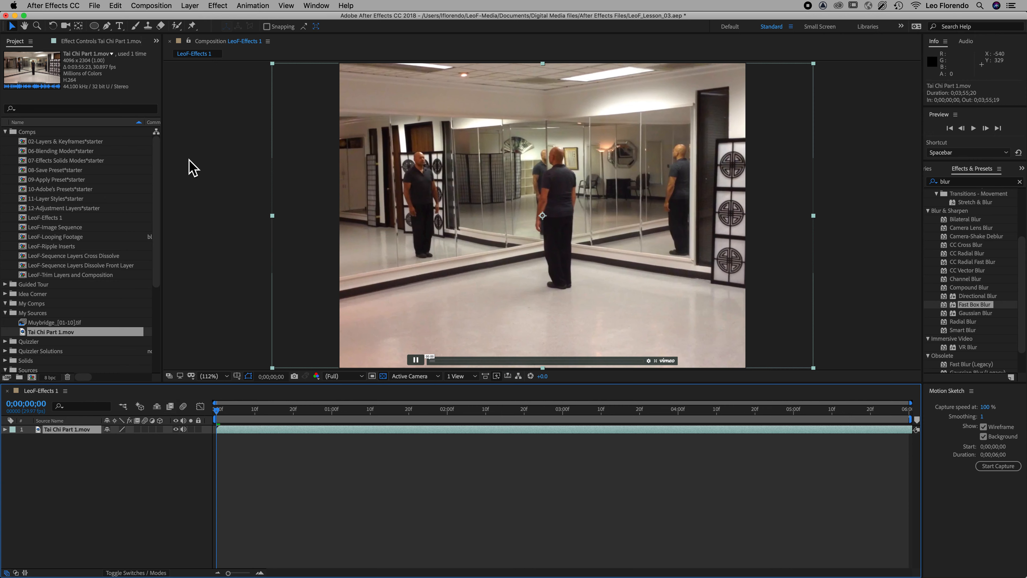
left_click(216, 6)
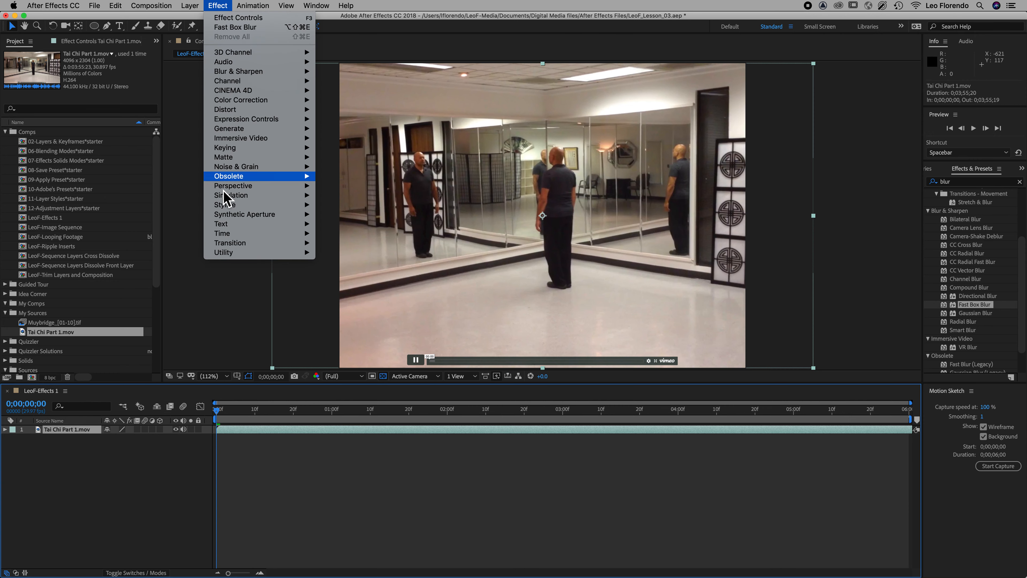
mouse_move(236, 243)
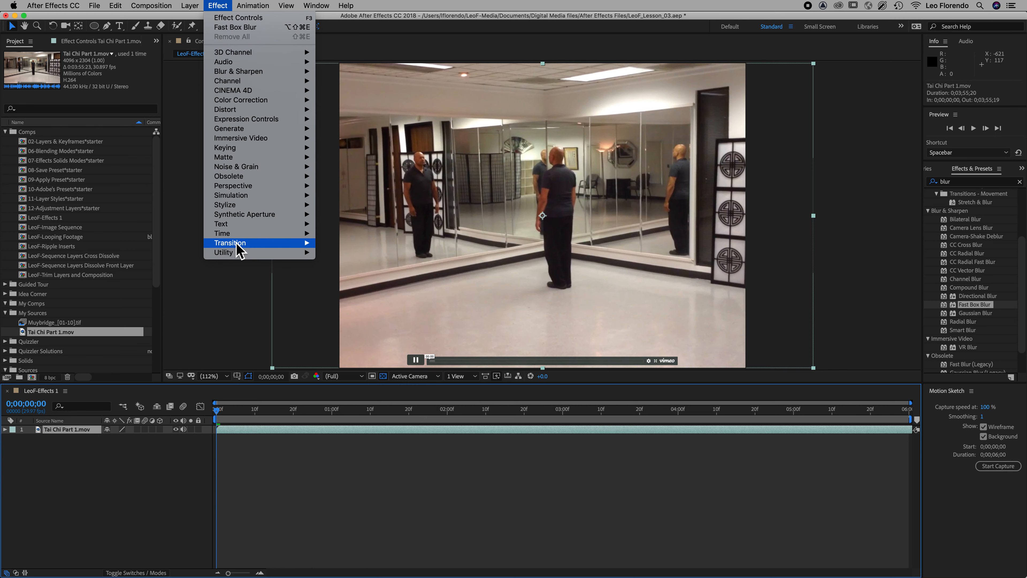
mouse_move(223, 252)
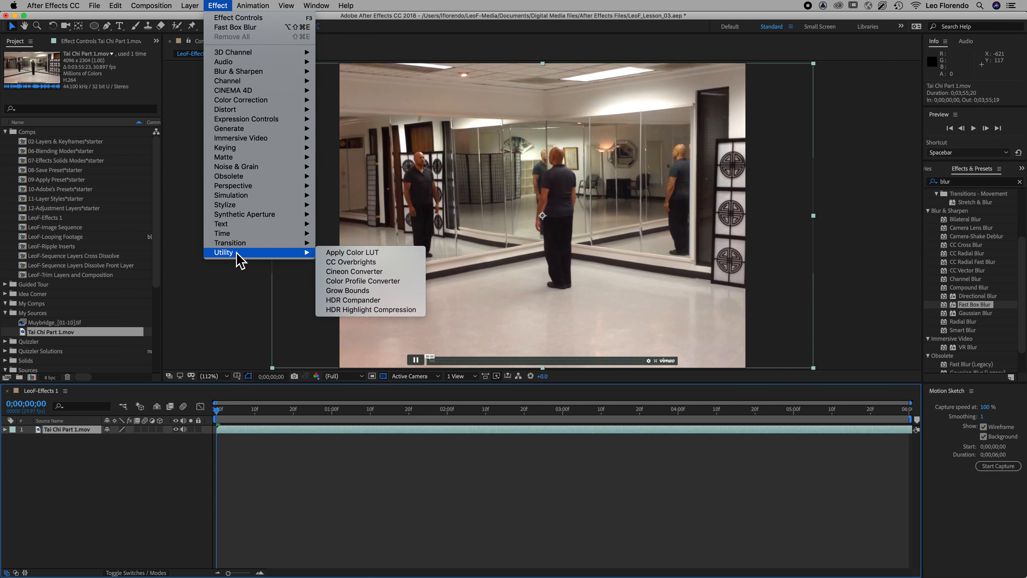
mouse_move(260, 81)
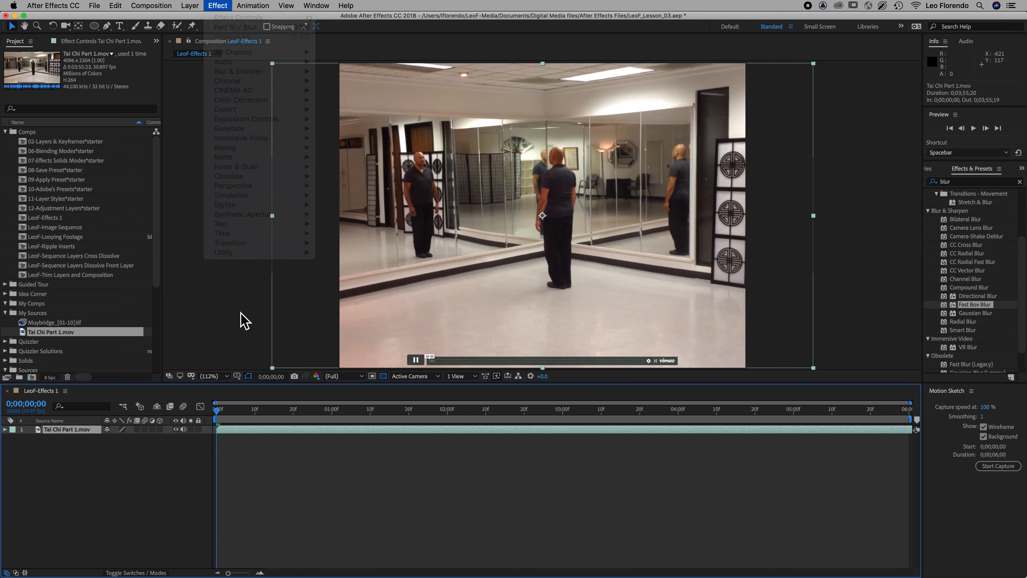
left_click(245, 321)
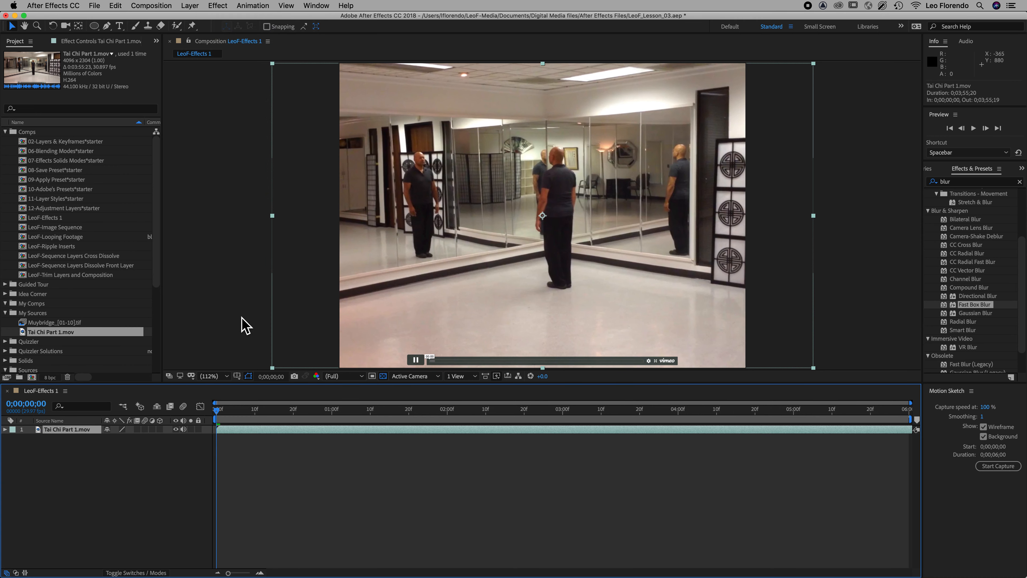
mouse_move(243, 327)
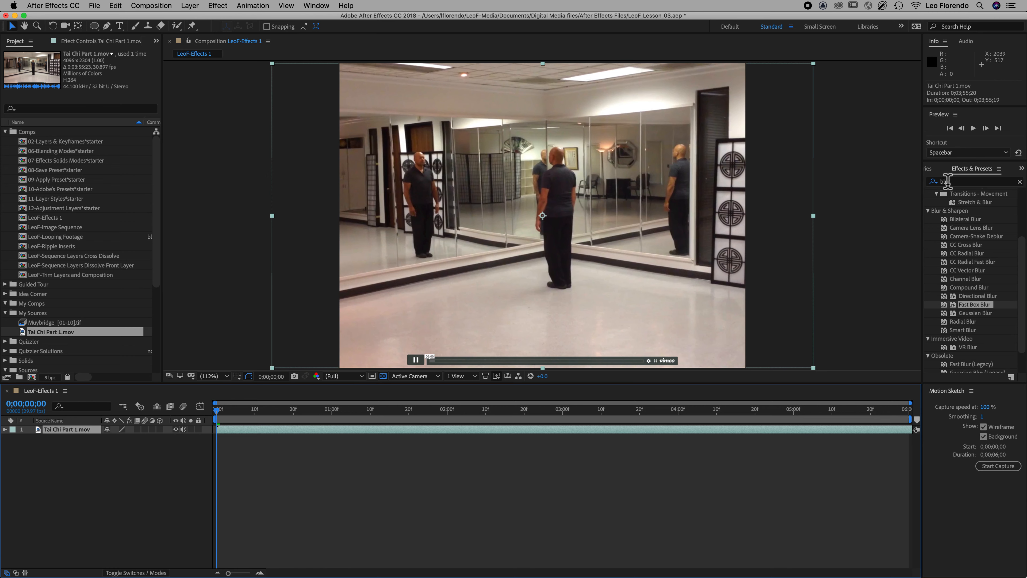
mouse_move(976, 183)
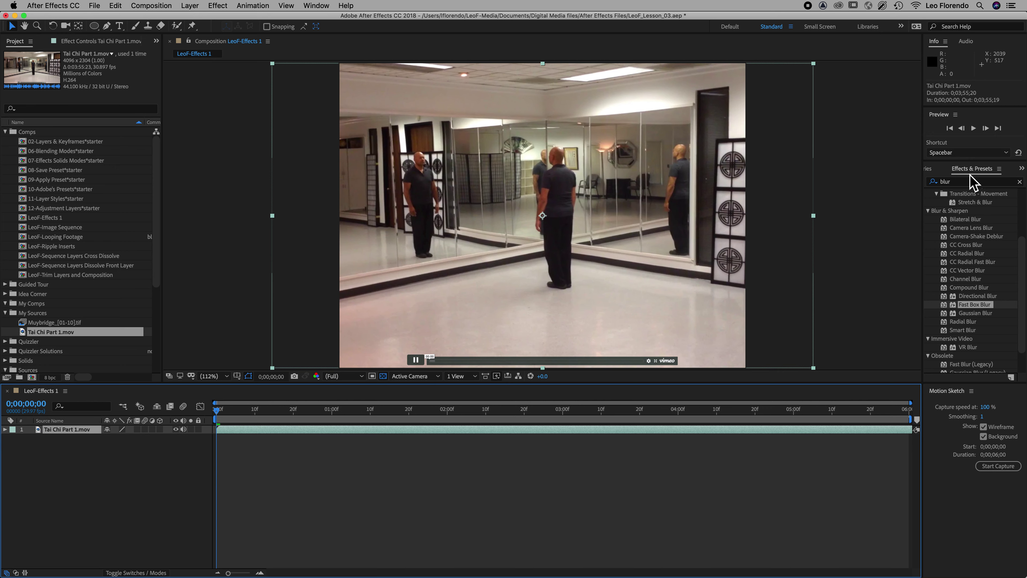
mouse_move(675, 230)
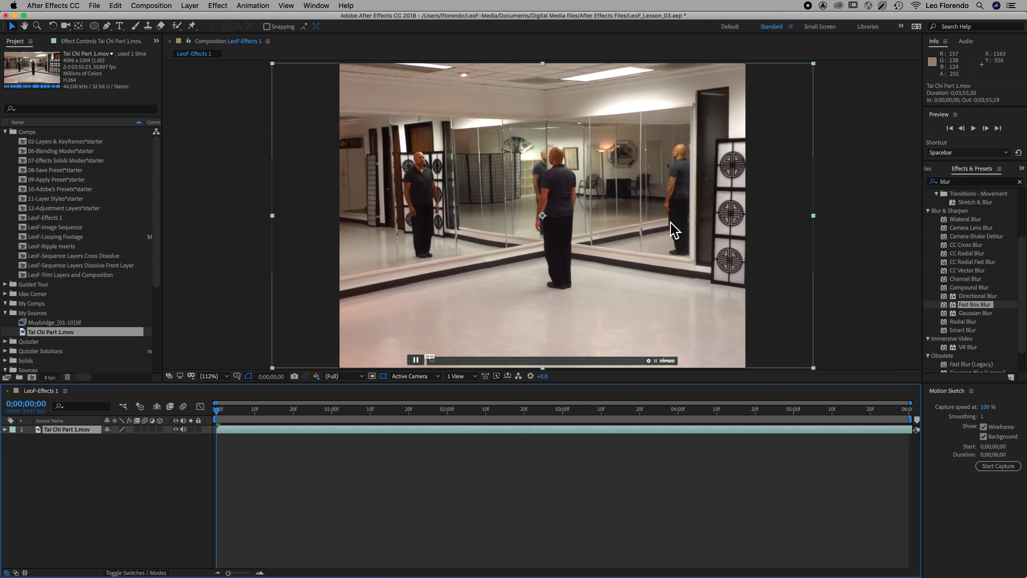
mouse_move(565, 237)
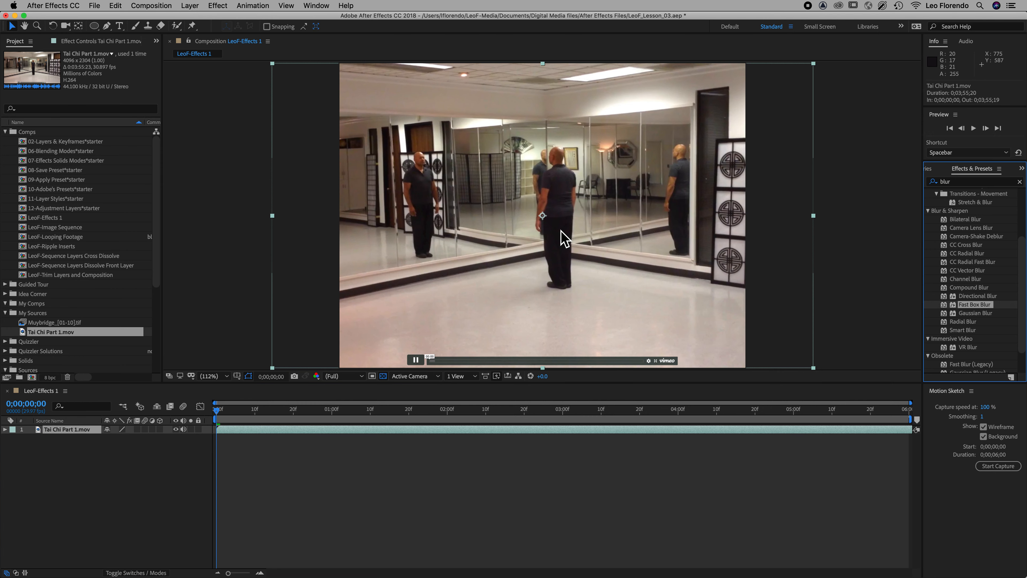
mouse_move(964, 194)
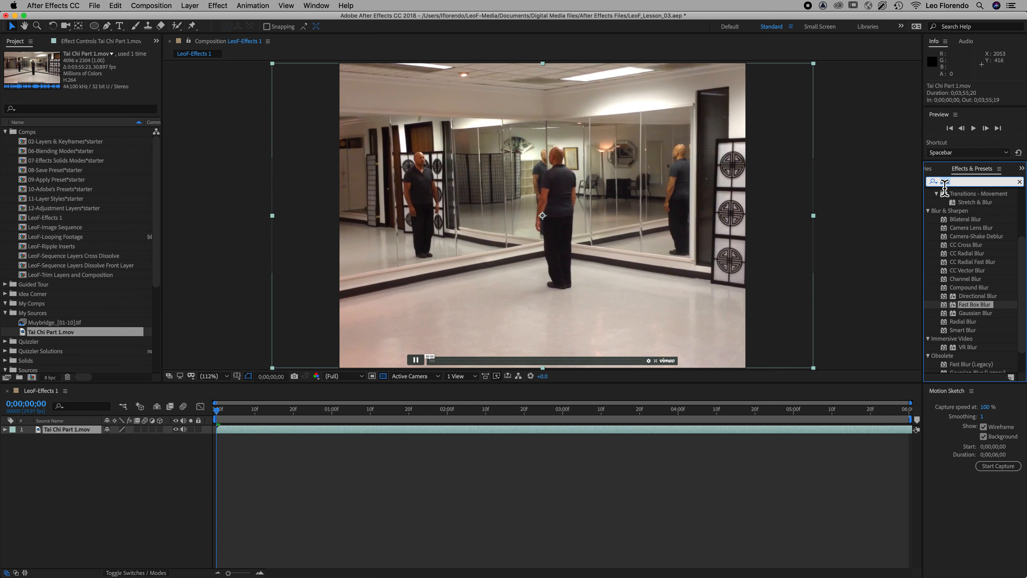
Filter Effects & Presets by 'blur' and locate Fast Box Blur under Blur & Sharpen
type("blur")
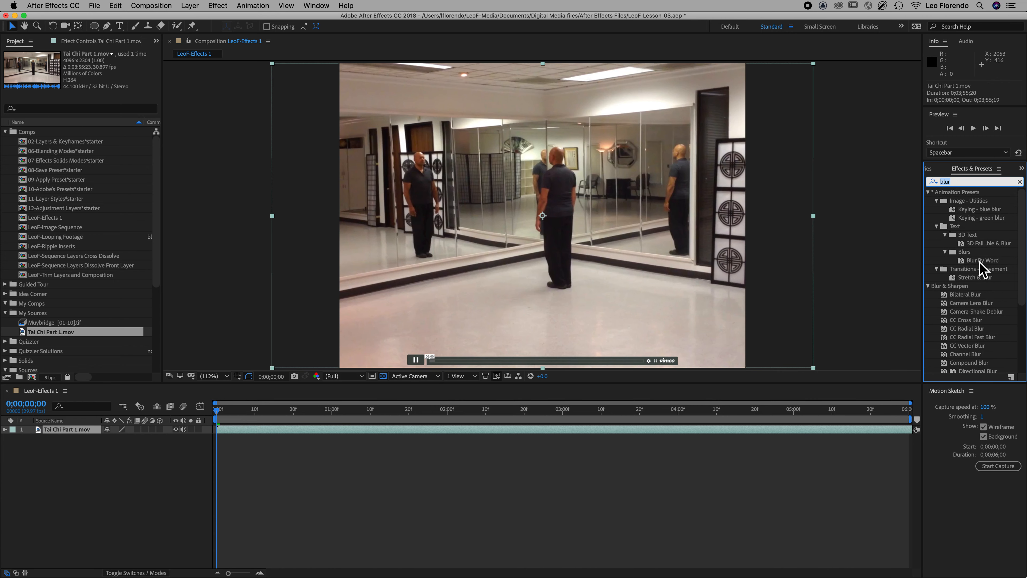
scroll("down", 3)
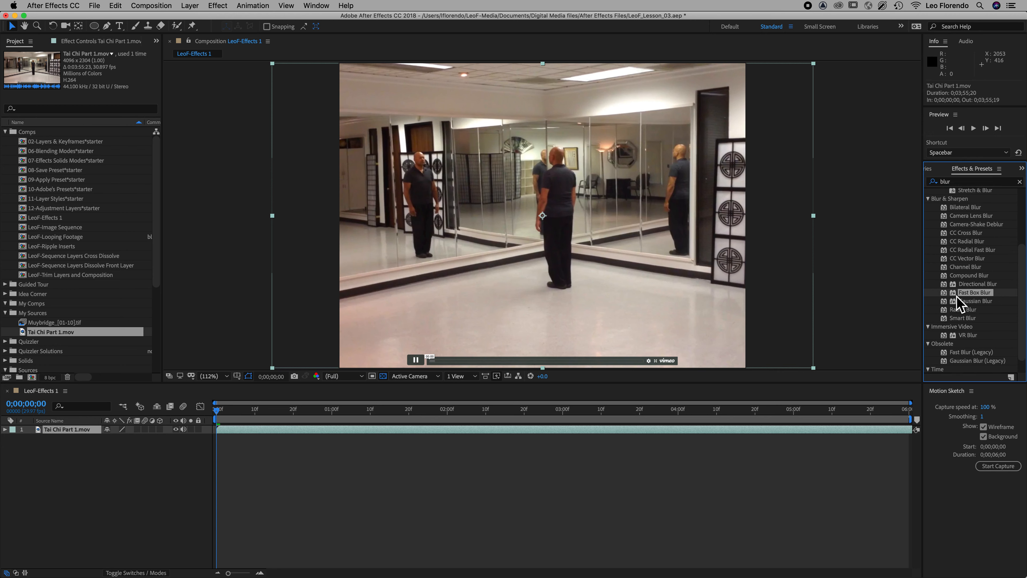
mouse_move(984, 301)
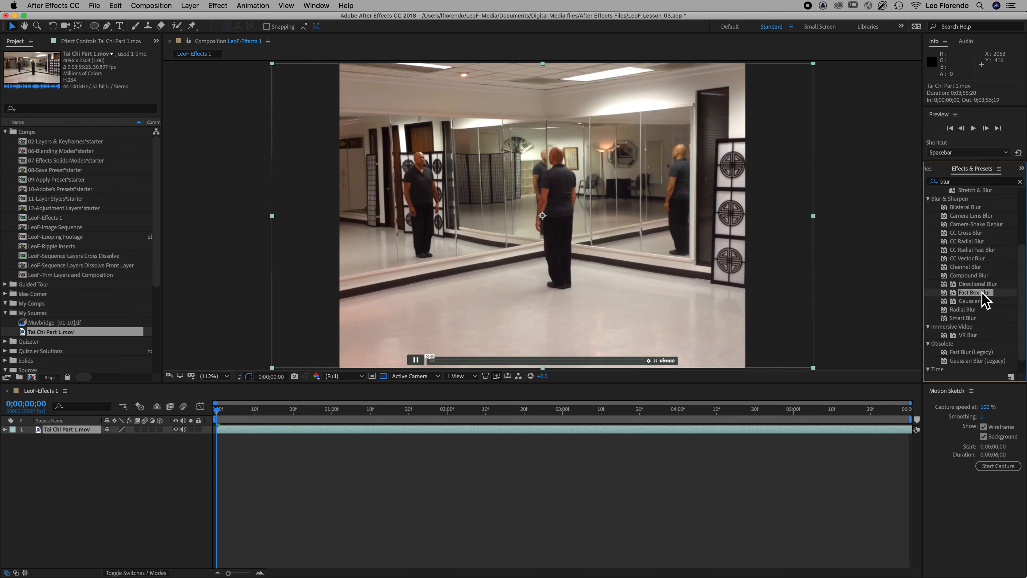
mouse_move(993, 305)
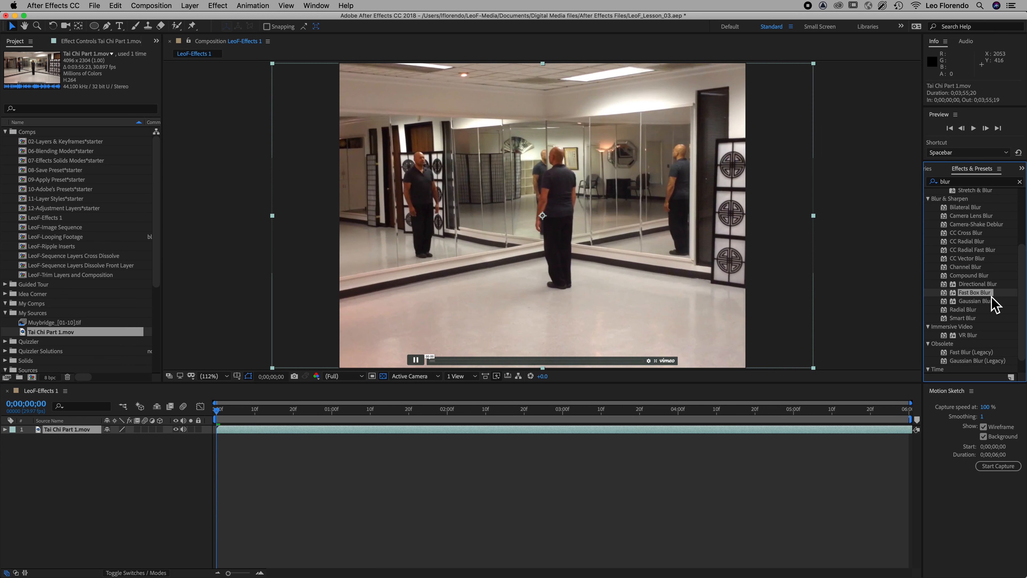
mouse_move(62, 441)
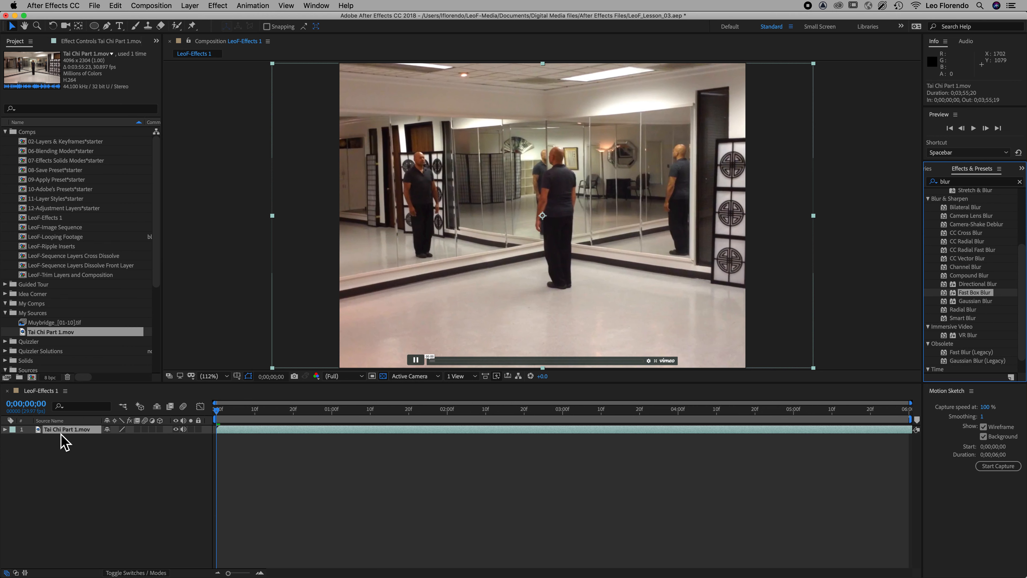
mouse_move(950, 304)
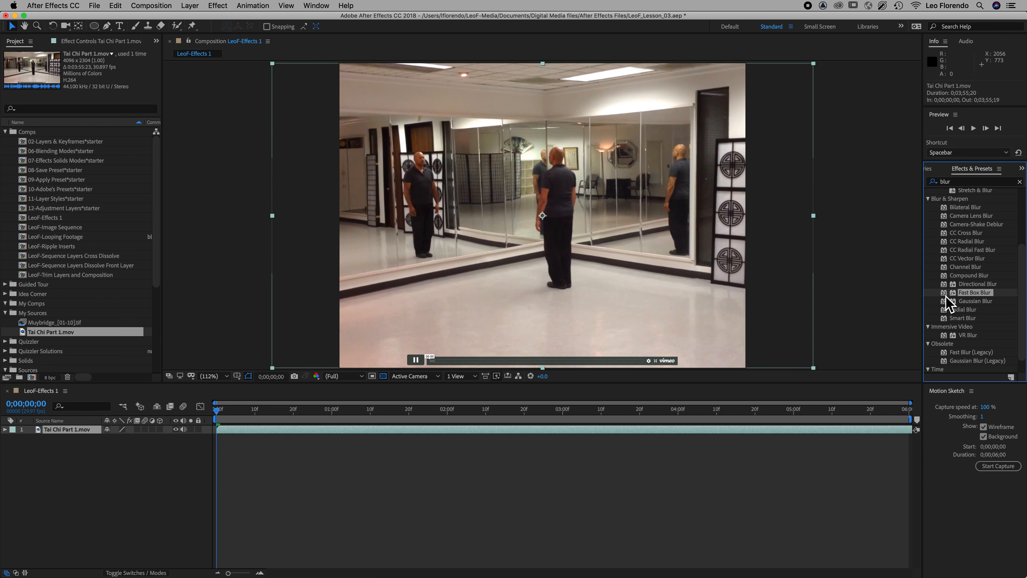
mouse_move(966, 302)
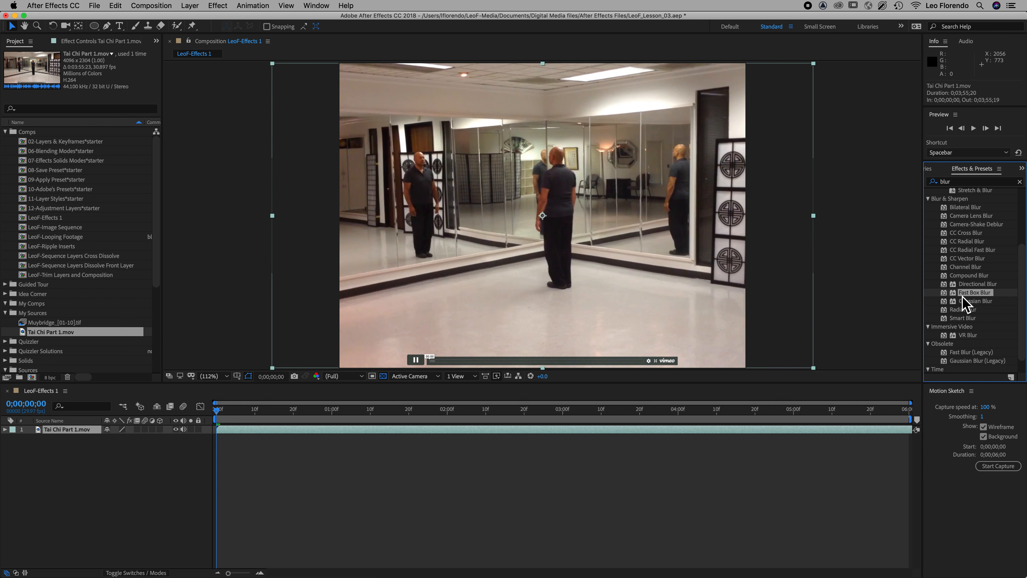
mouse_move(968, 302)
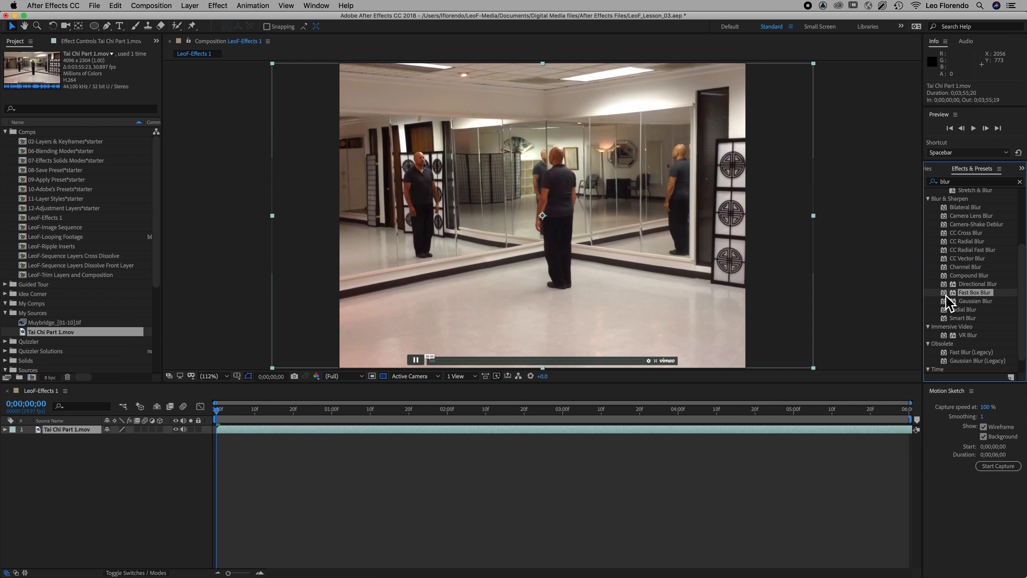
Apply Fast Box Blur to the Tai Chi layer and reveal its entry under the layer in the timeline
double_click(975, 292)
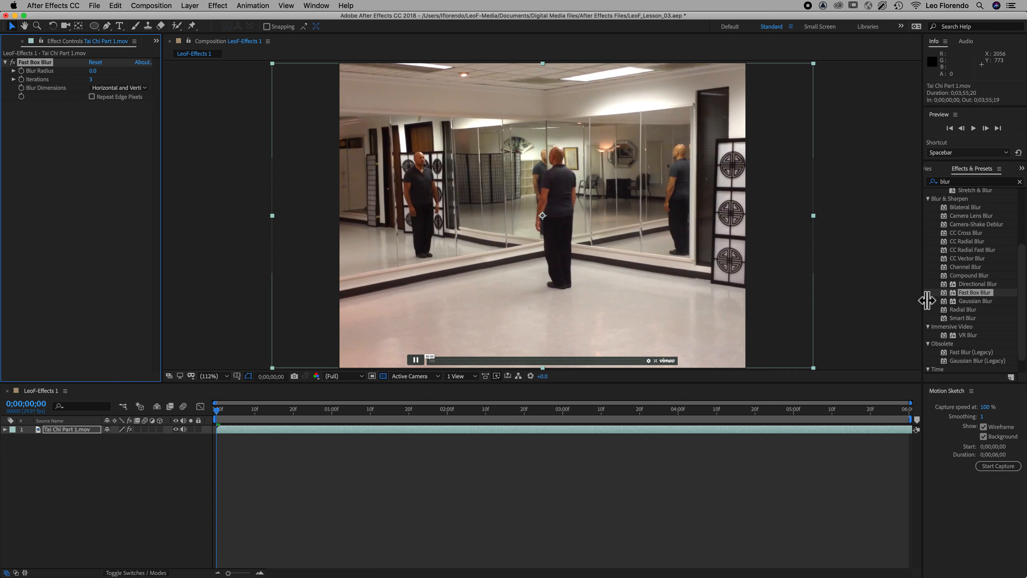
mouse_move(64, 446)
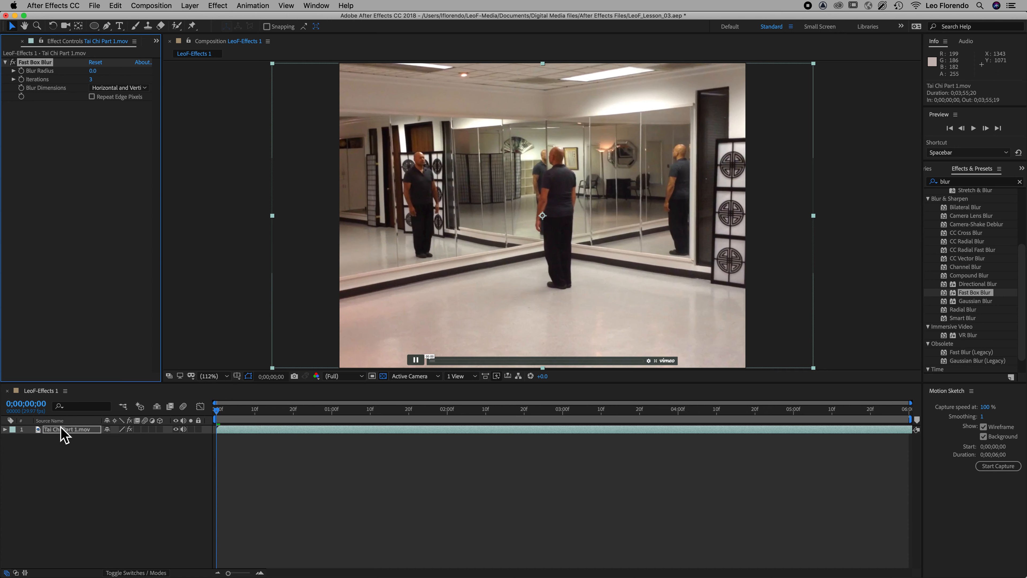
mouse_move(70, 116)
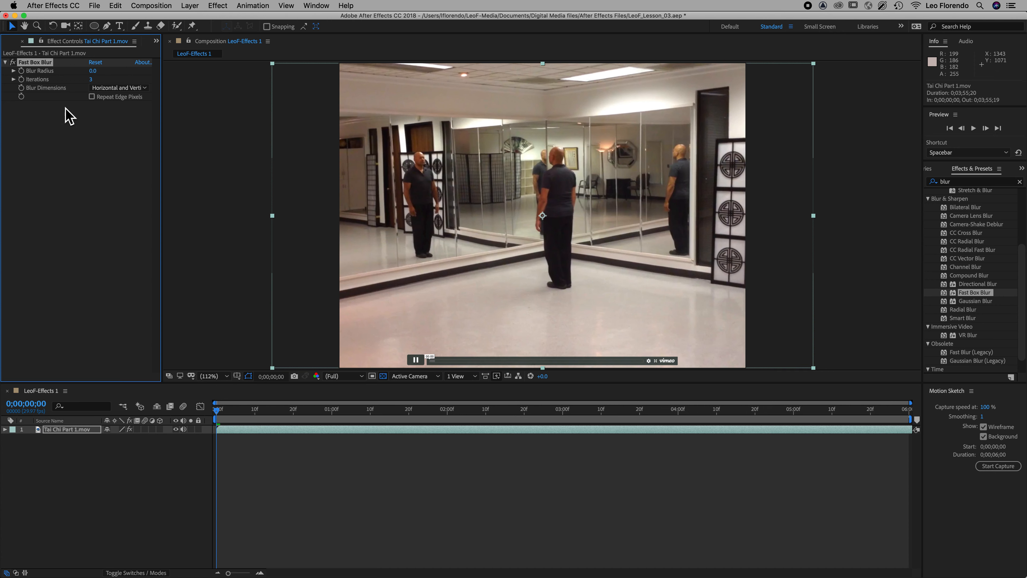
mouse_move(78, 56)
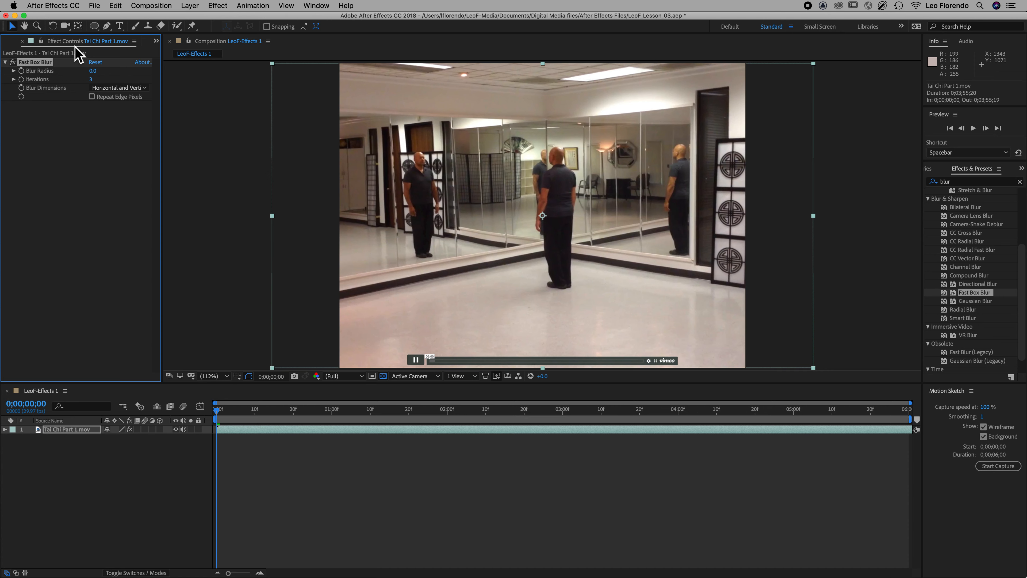
left_click(14, 41)
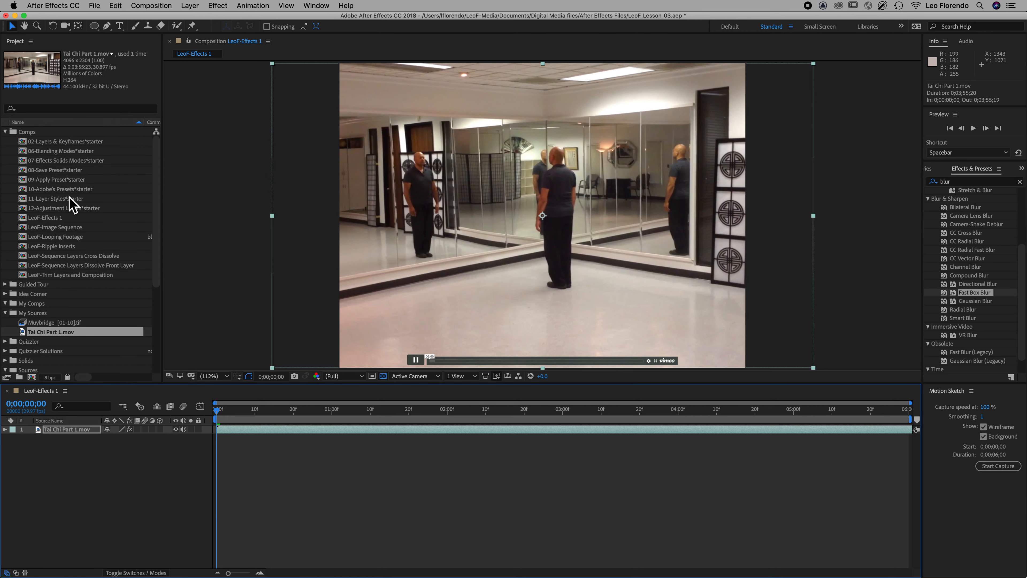
double_click(975, 292)
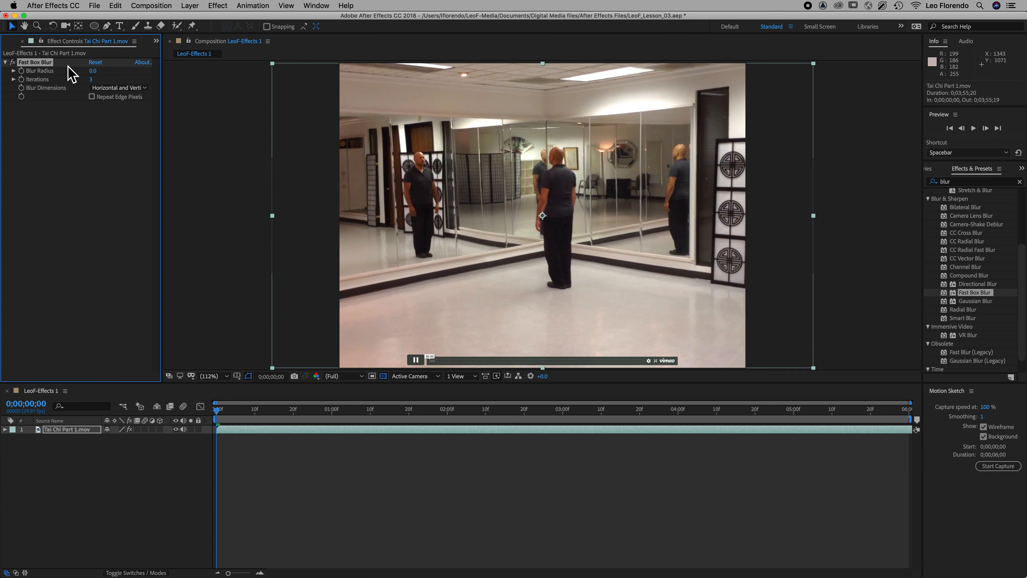
left_click(65, 430)
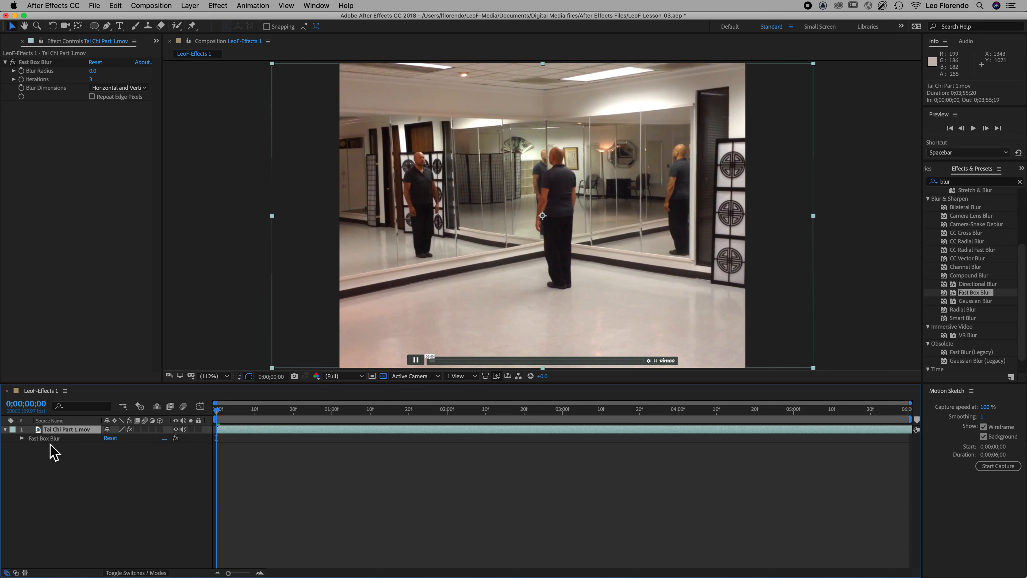
mouse_move(701, 382)
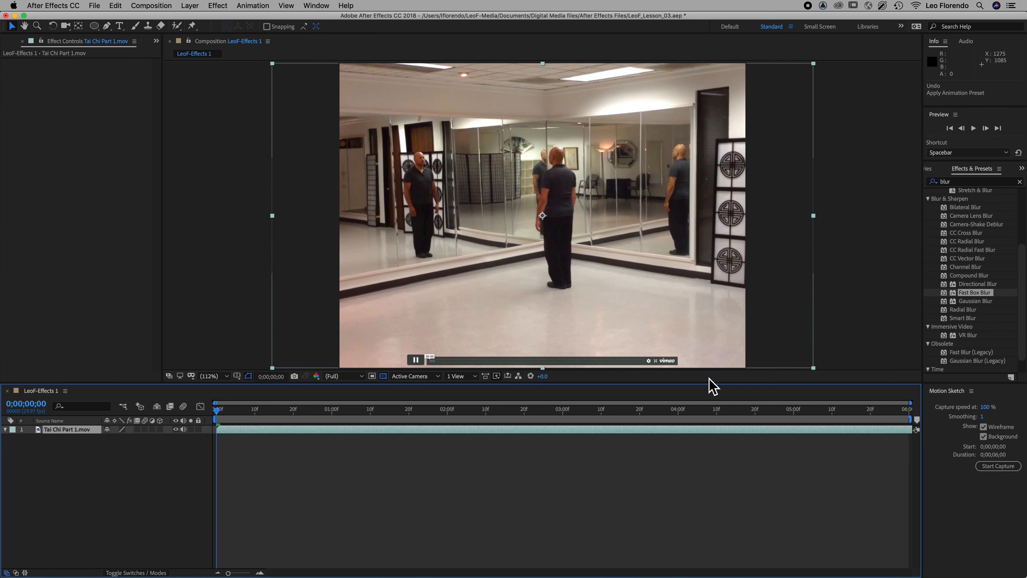
mouse_move(970, 304)
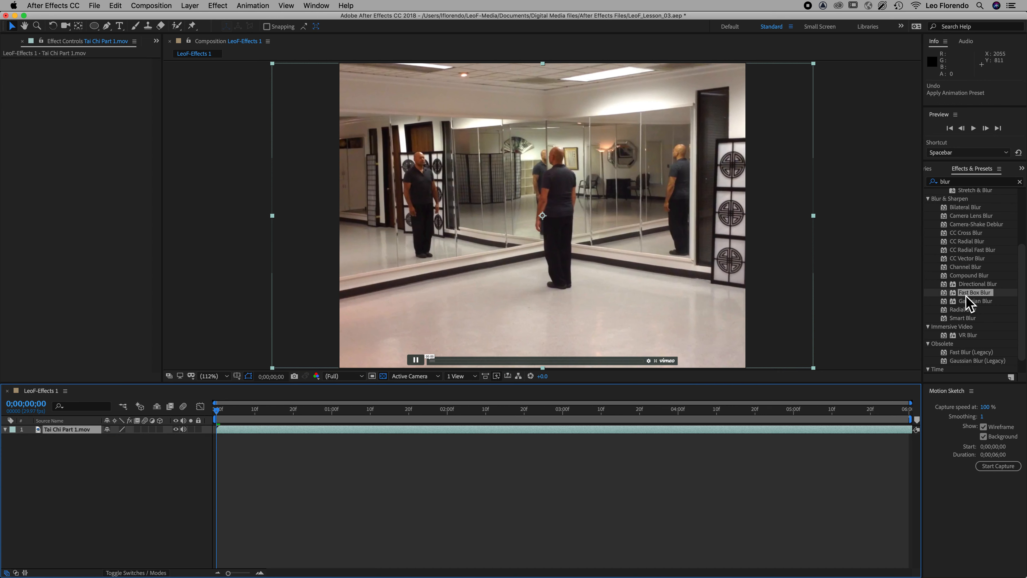
mouse_move(958, 302)
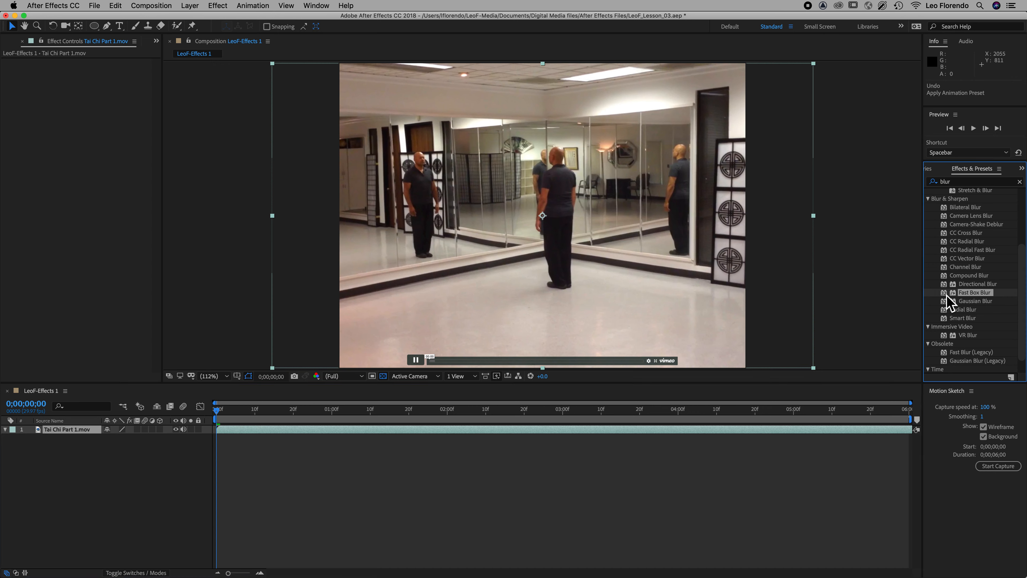
mouse_move(108, 413)
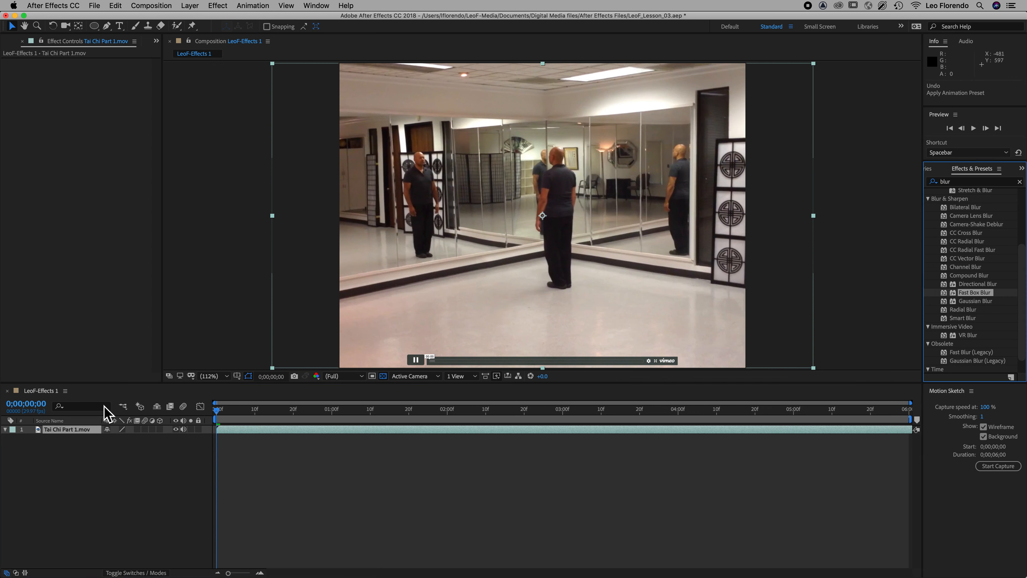
mouse_move(956, 304)
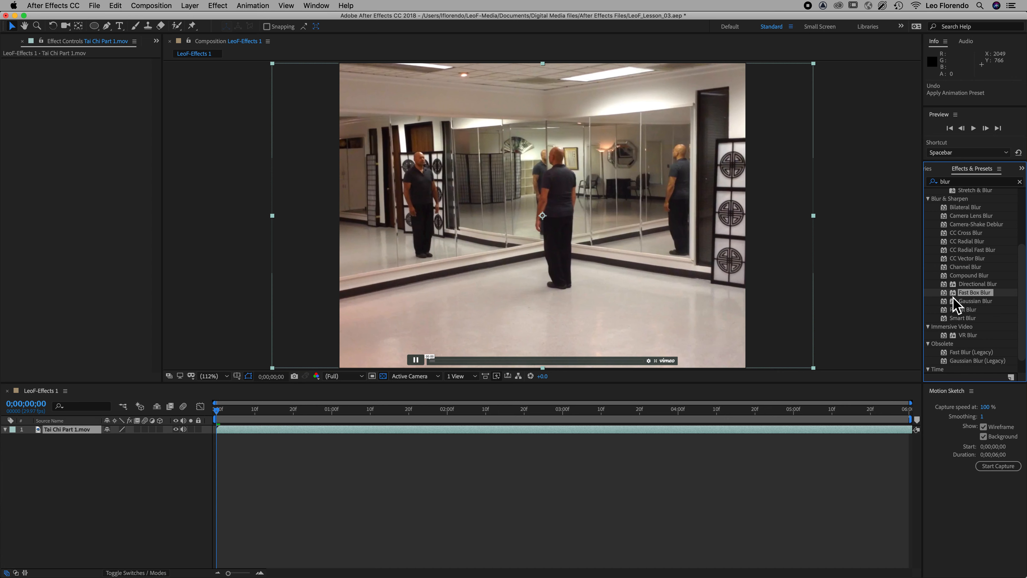
mouse_move(954, 303)
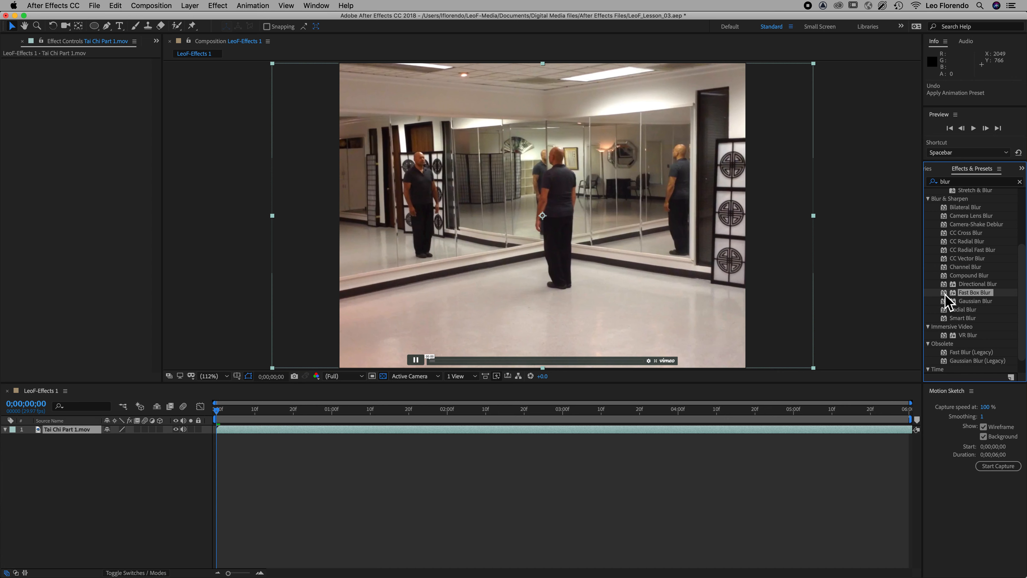
mouse_move(950, 301)
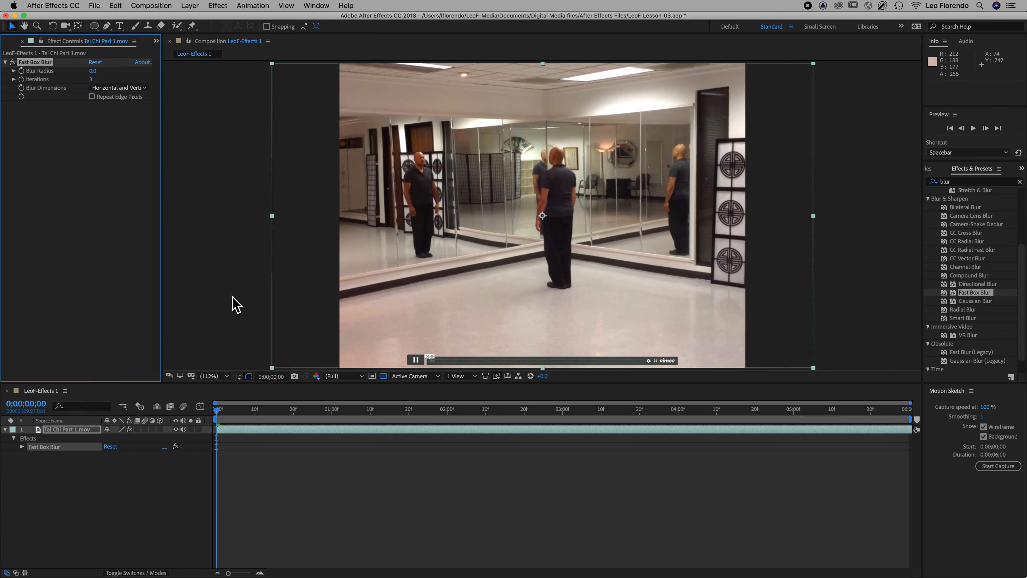
mouse_move(547, 293)
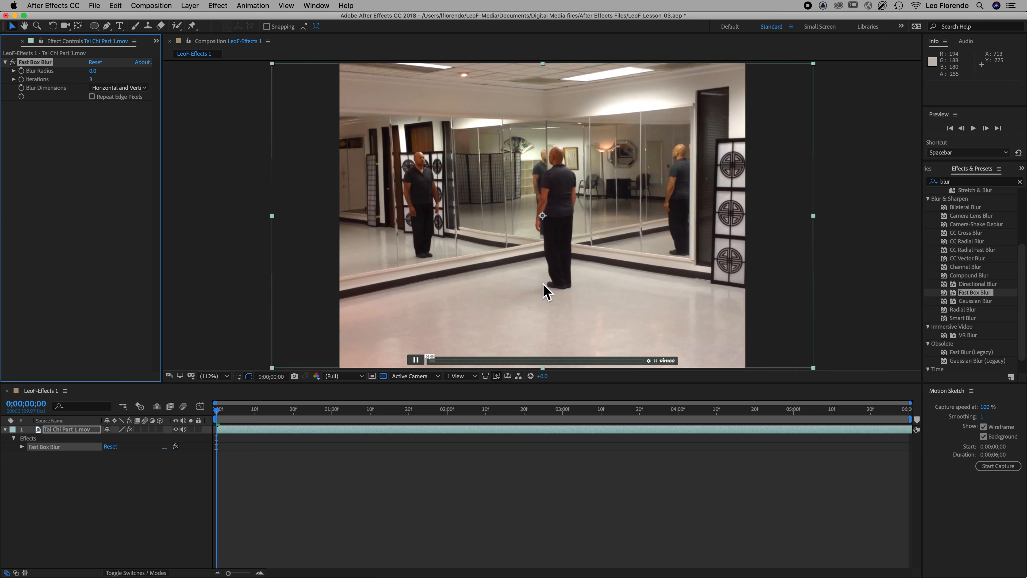
mouse_move(545, 295)
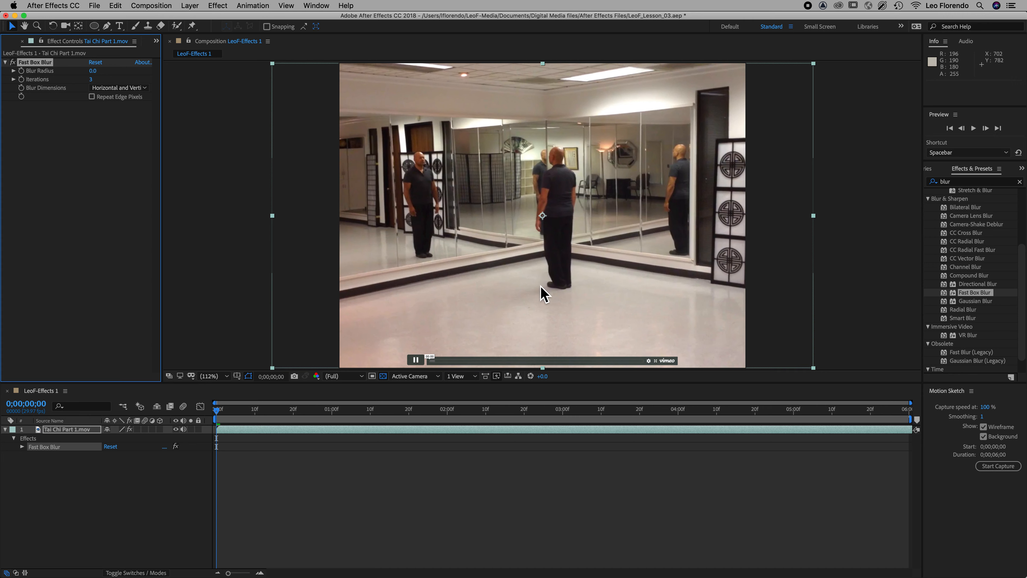